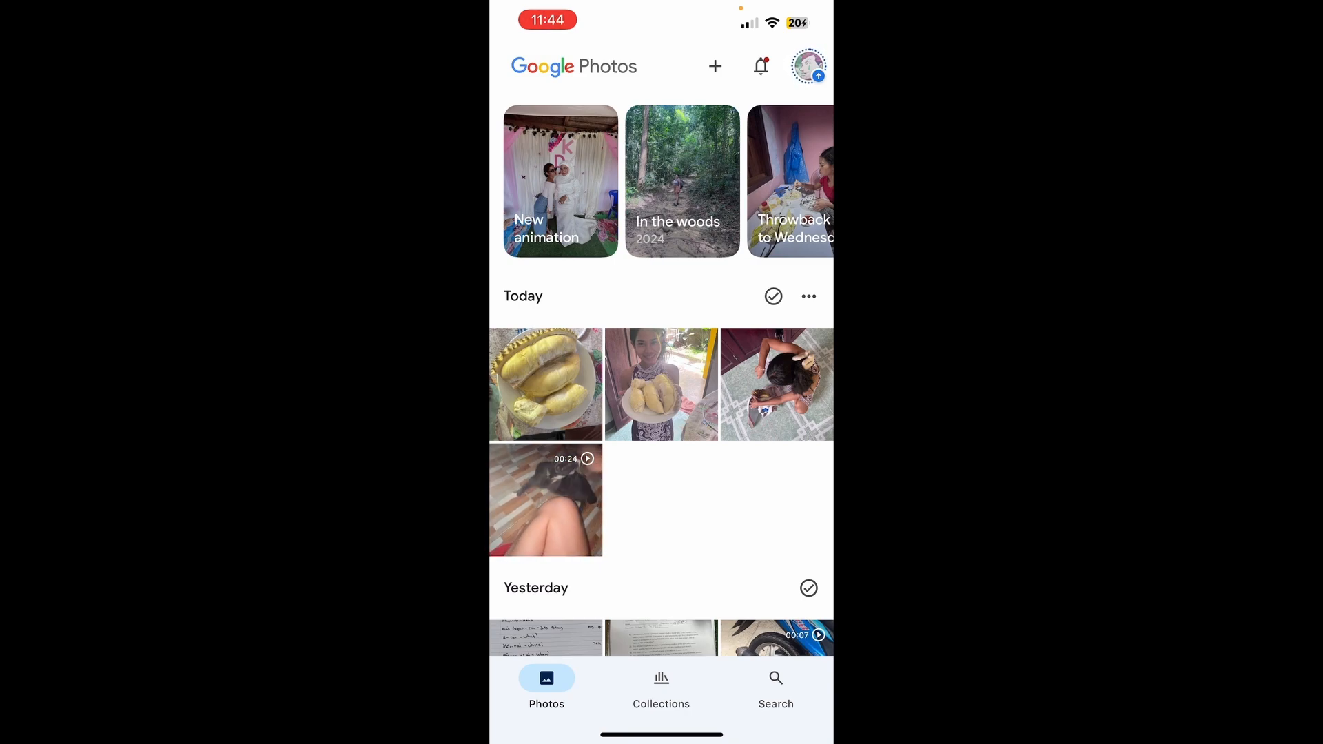
Open the account menu to view backup progress and the 88% storage usage
click(807, 67)
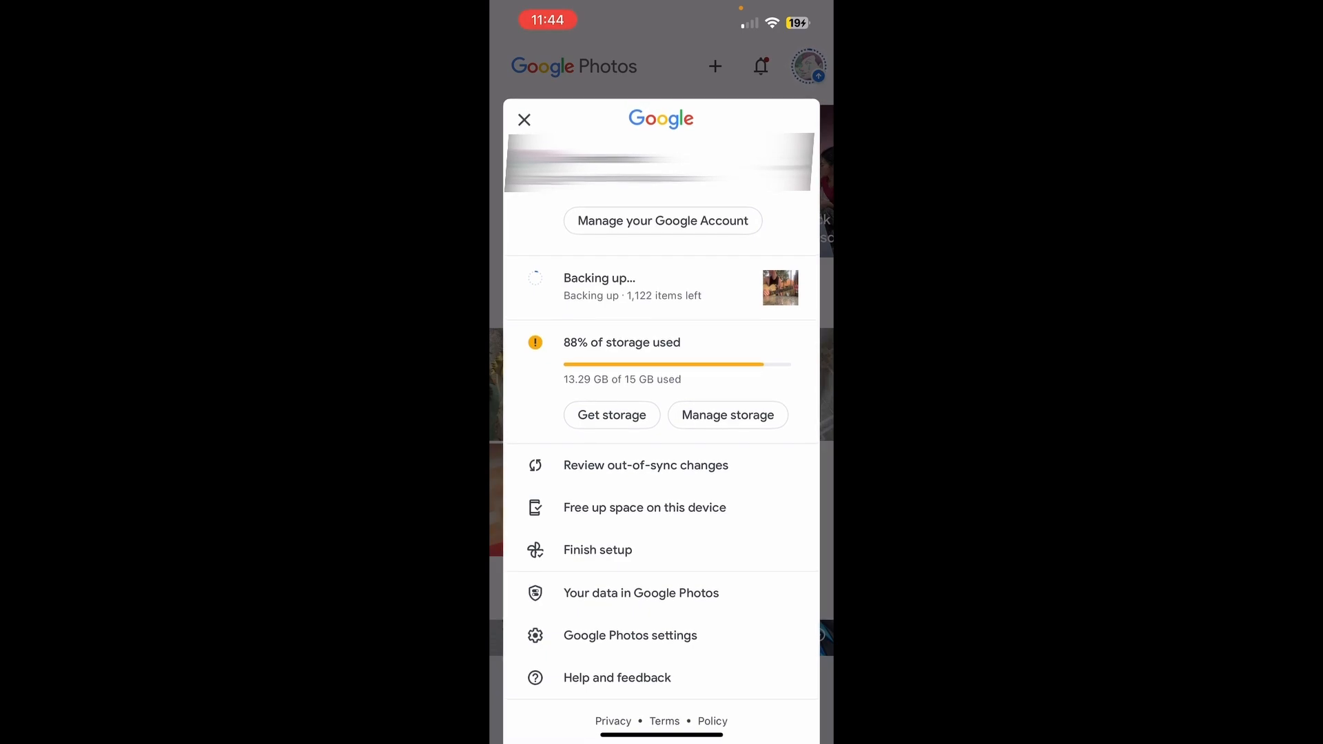
Free up space by deleting the 9 backed-up items from the device
click(643, 508)
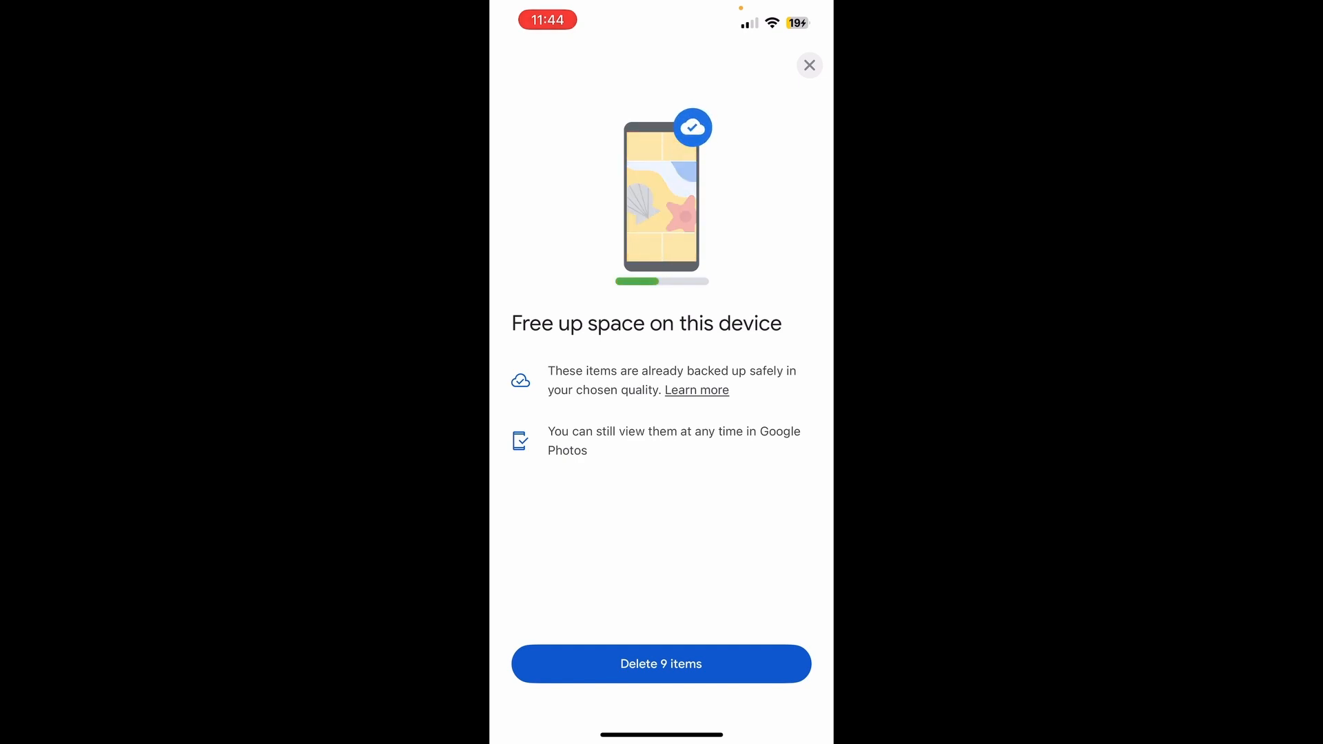
click(808, 64)
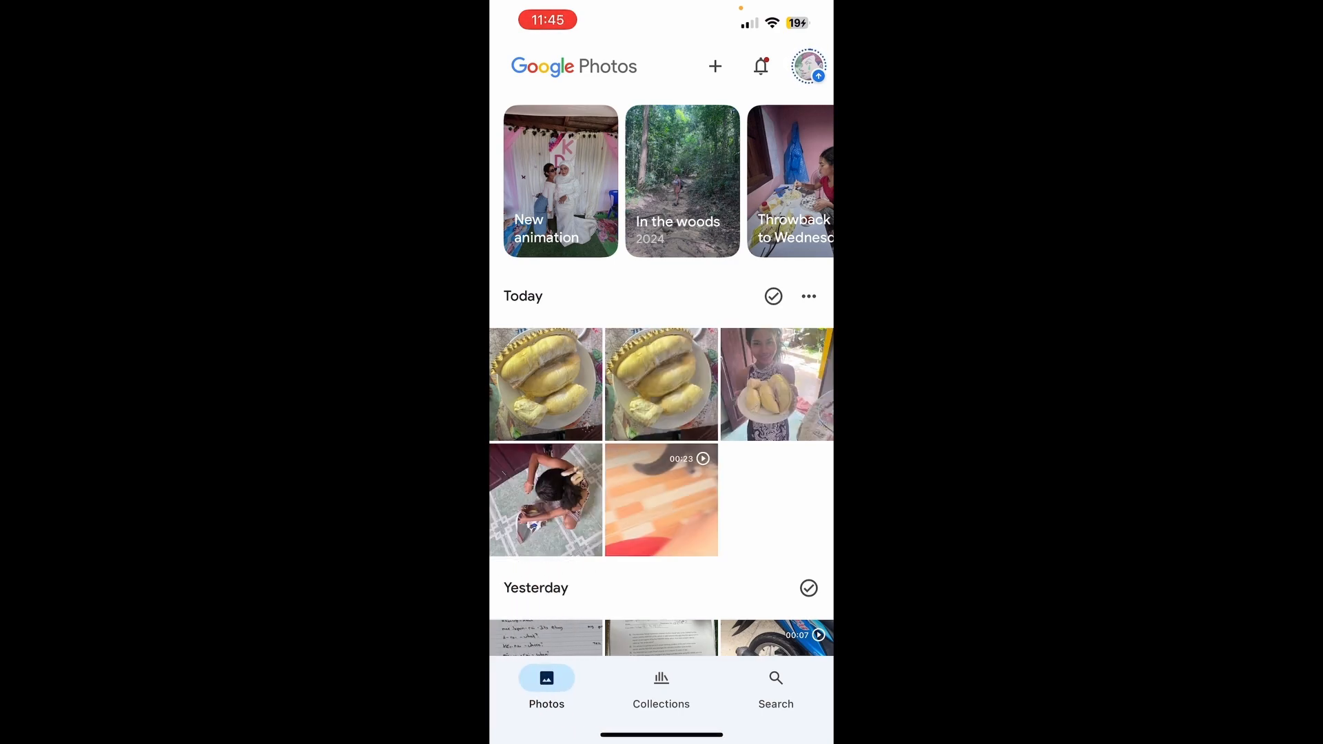
View the 13 May 2025 durian photo from Today in full screen
click(546, 383)
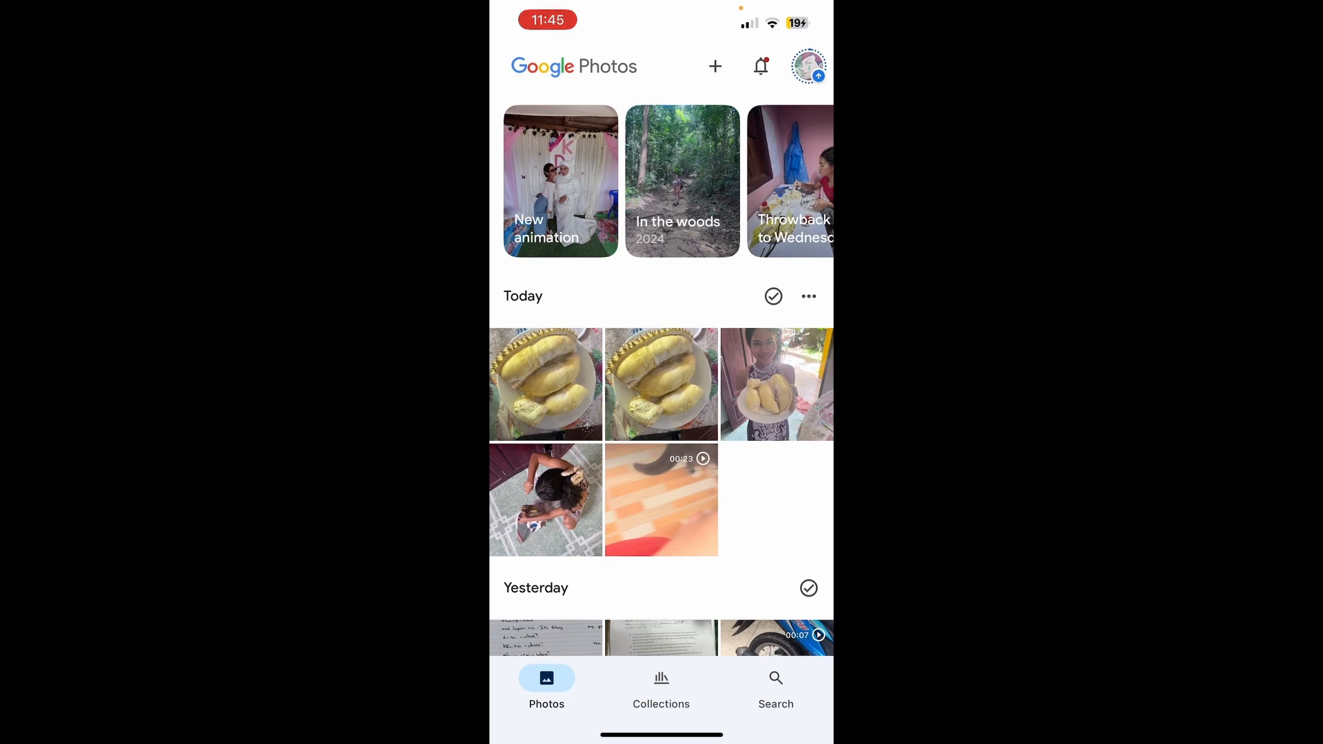
click(546, 383)
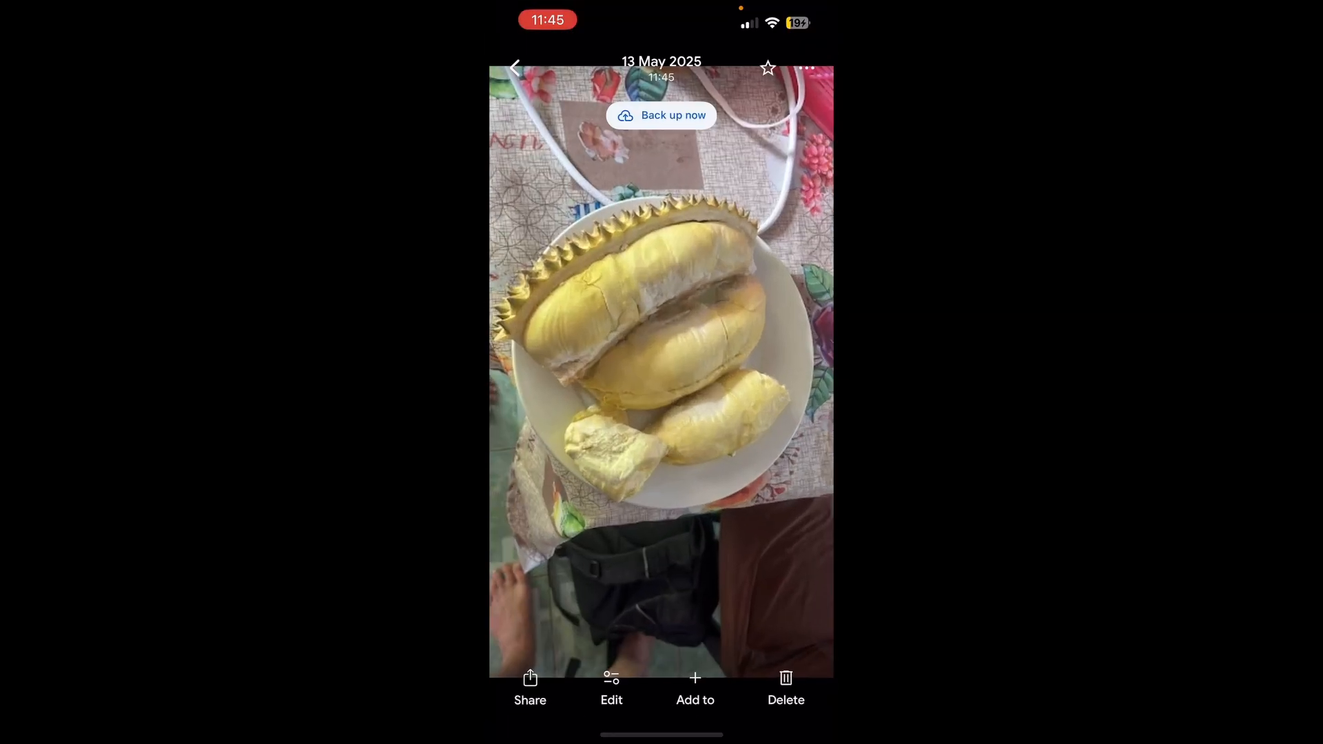
Delete an item in the iOS Photos app, then return to Google Photos
click(661, 116)
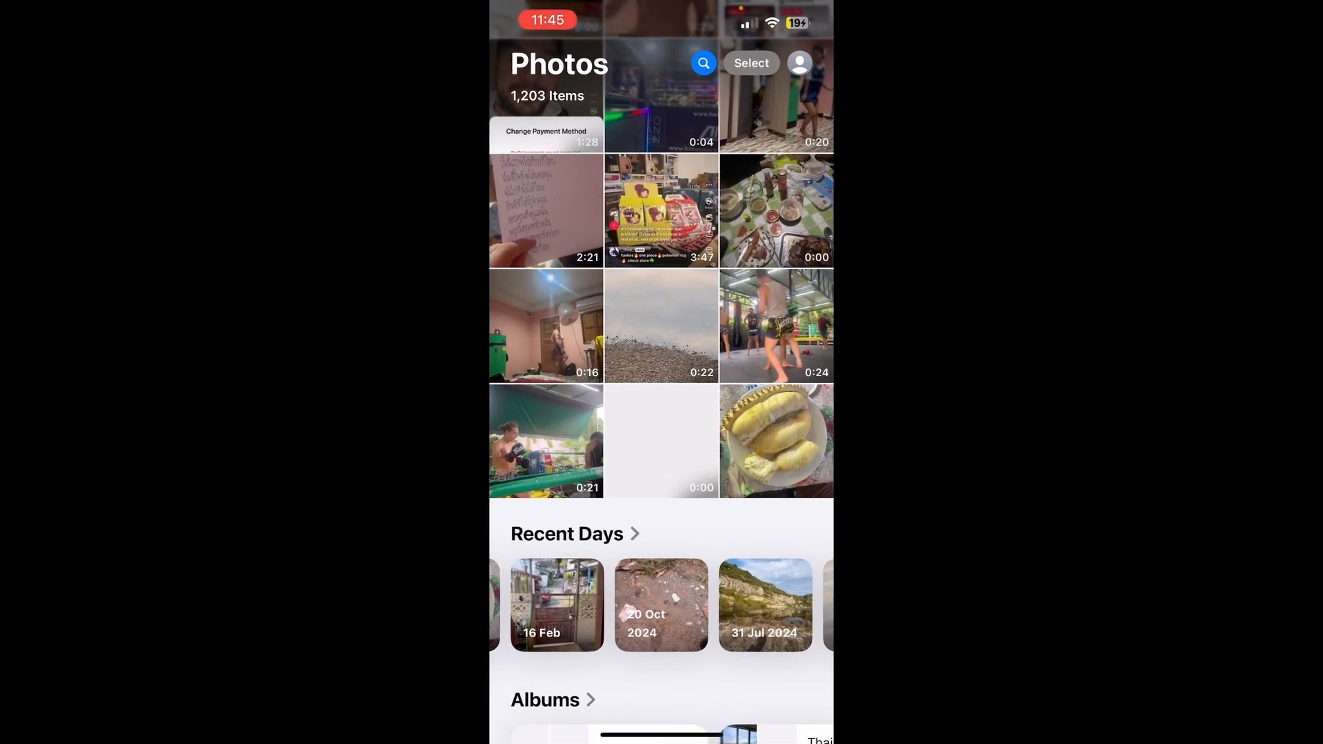
click(774, 440)
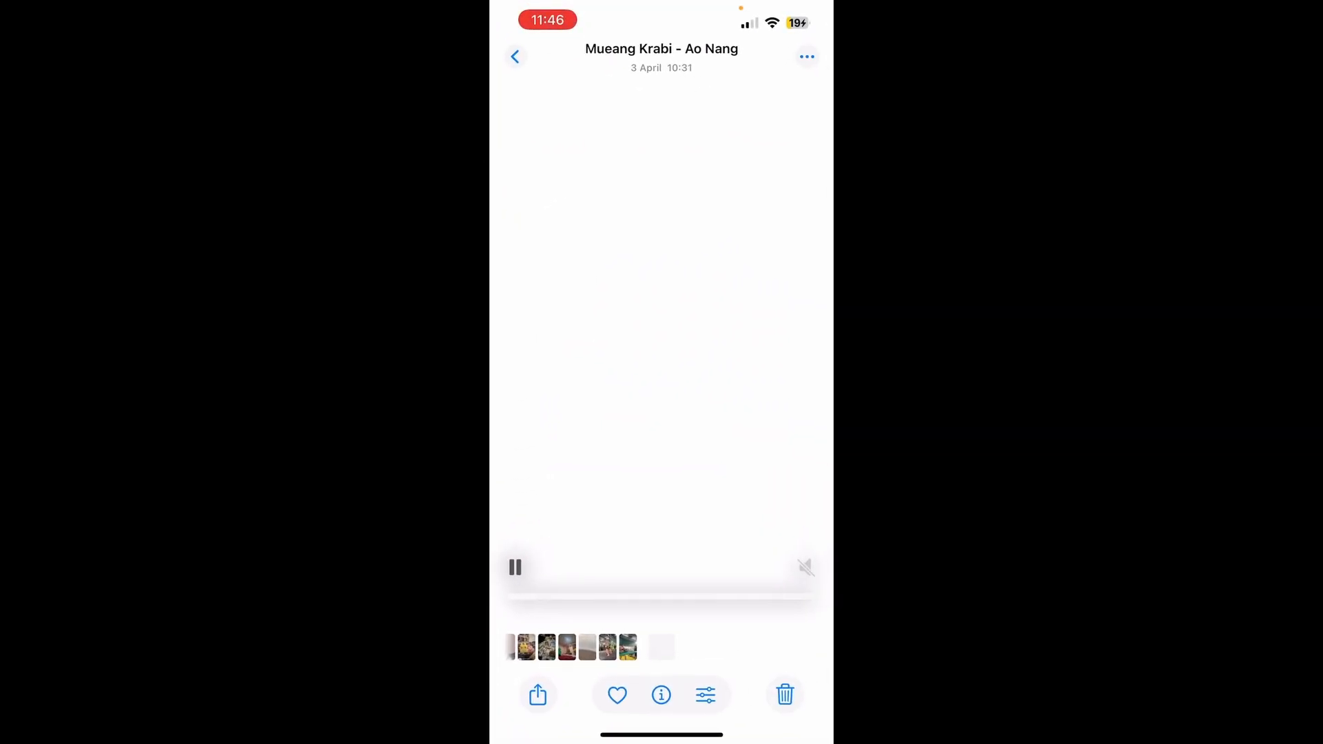
click(515, 56)
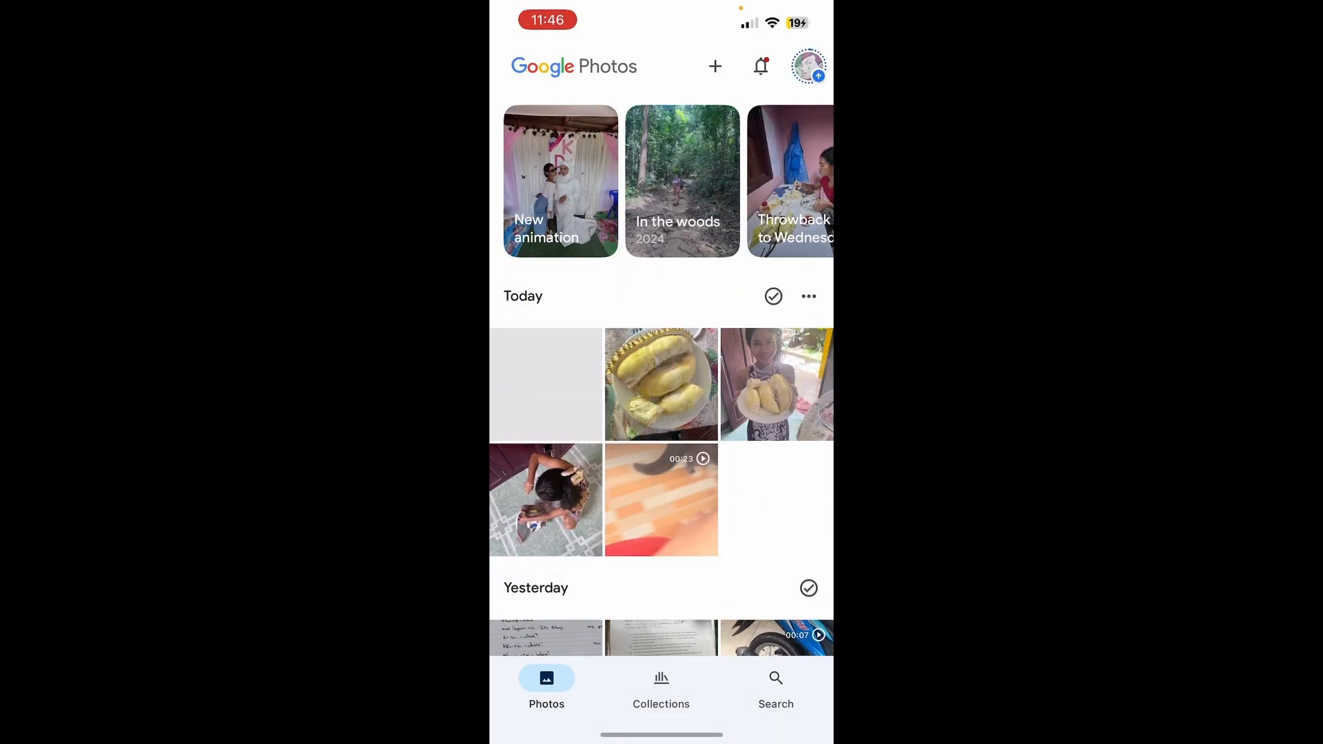